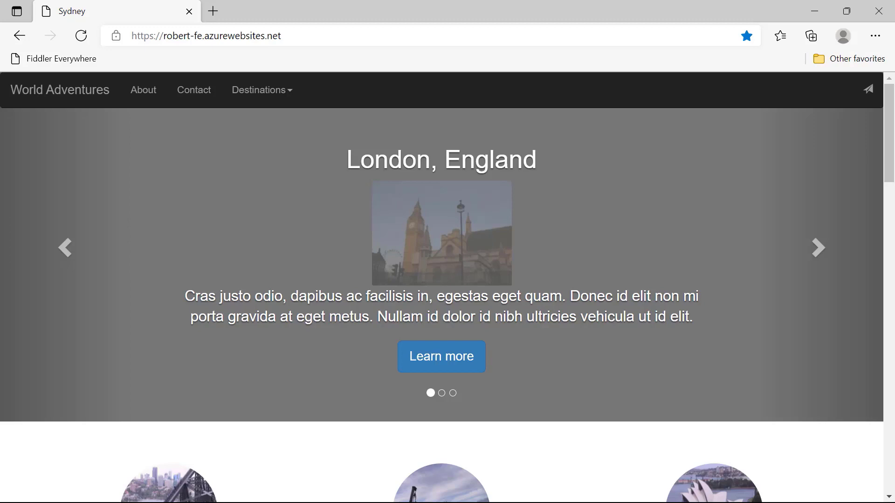
# Cycle the World Adventures carousel between Sydney and London, then bring up Fiddler Everywhere
pyautogui.click(817, 247)
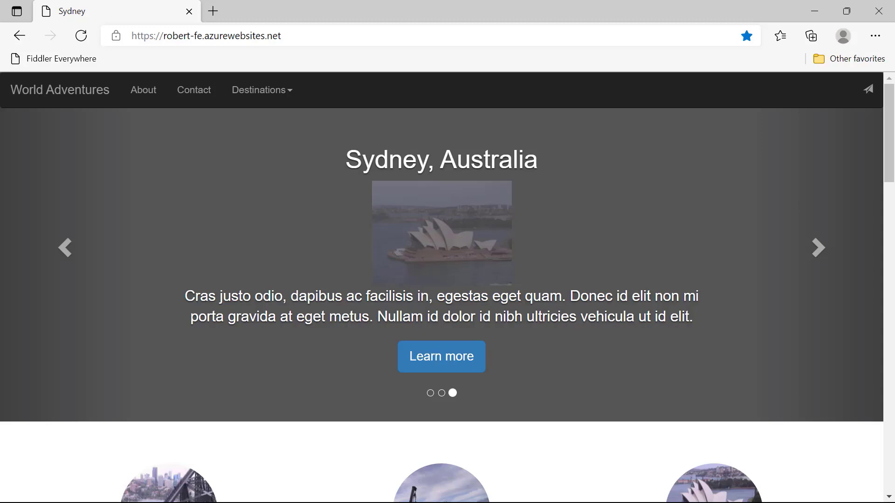
pyautogui.click(816, 248)
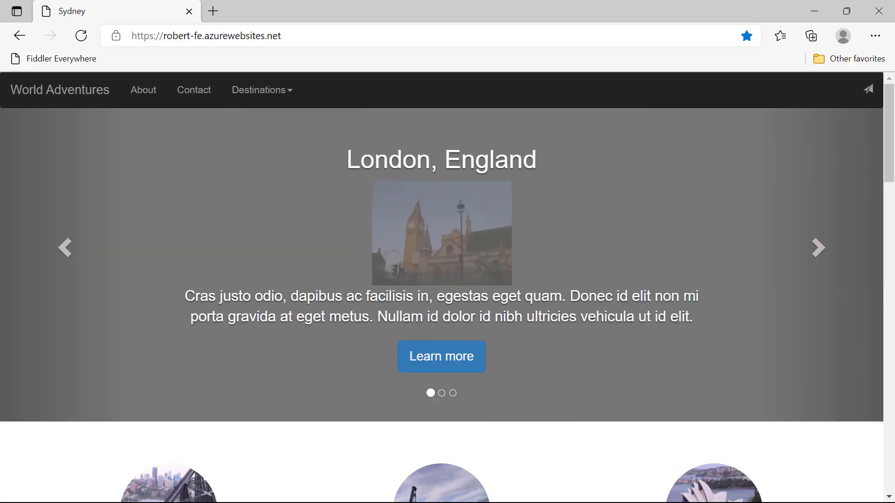
pyautogui.click(818, 248)
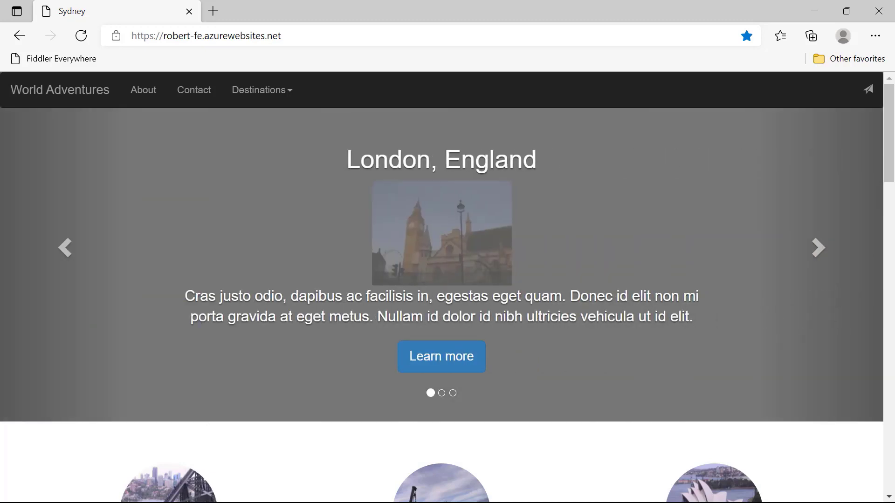
pyautogui.click(817, 247)
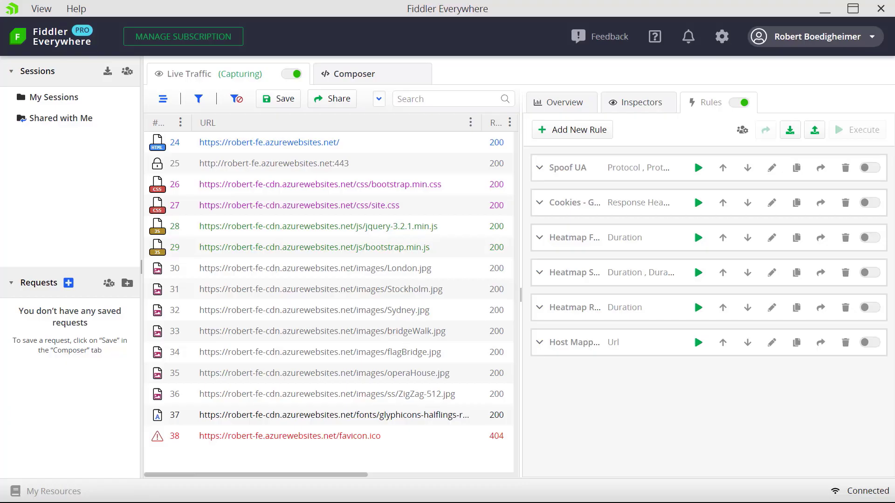
# Capture fresh sessions 38–52 with Body Size and Caching columns visible, and show Overview
pyautogui.click(331, 415)
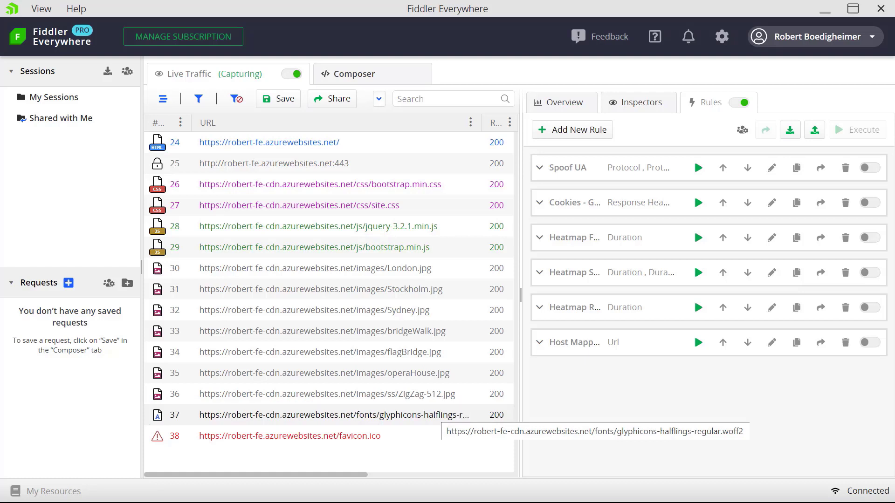
pyautogui.rightClick(335, 415)
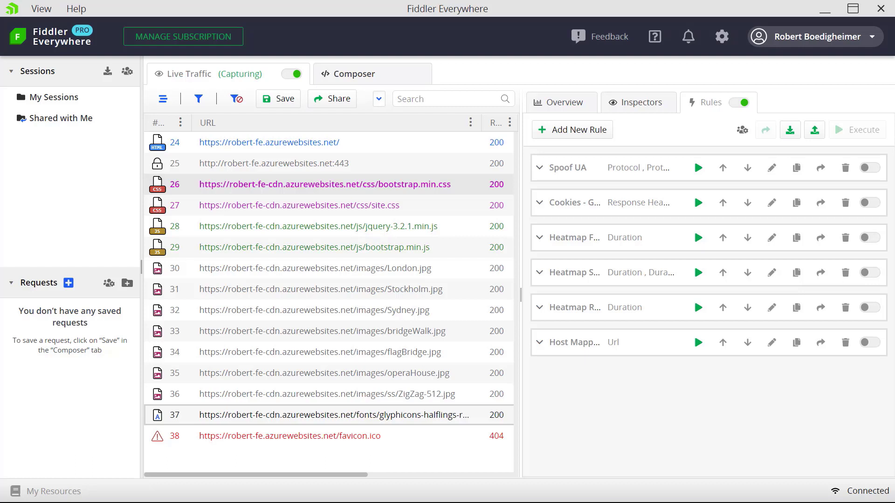
pyautogui.click(324, 184)
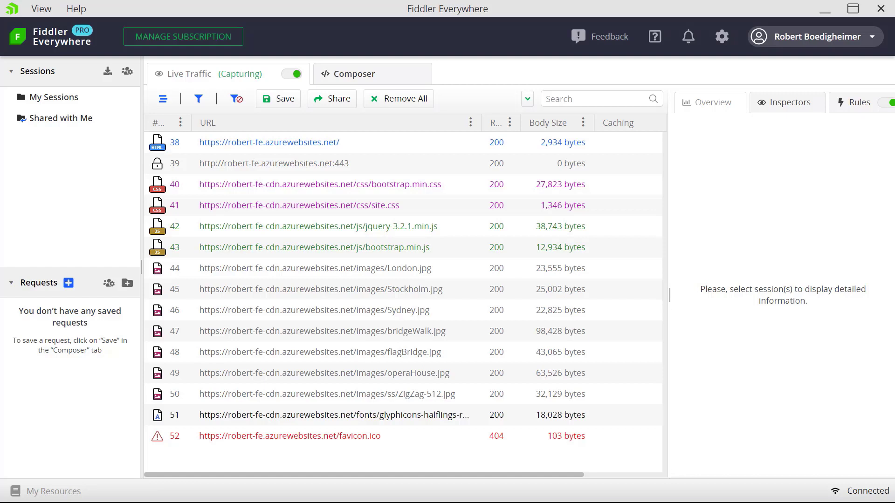
# Give session 42, jquery-3.2.1.min.js, the comment 'Please update this'
pyautogui.click(325, 226)
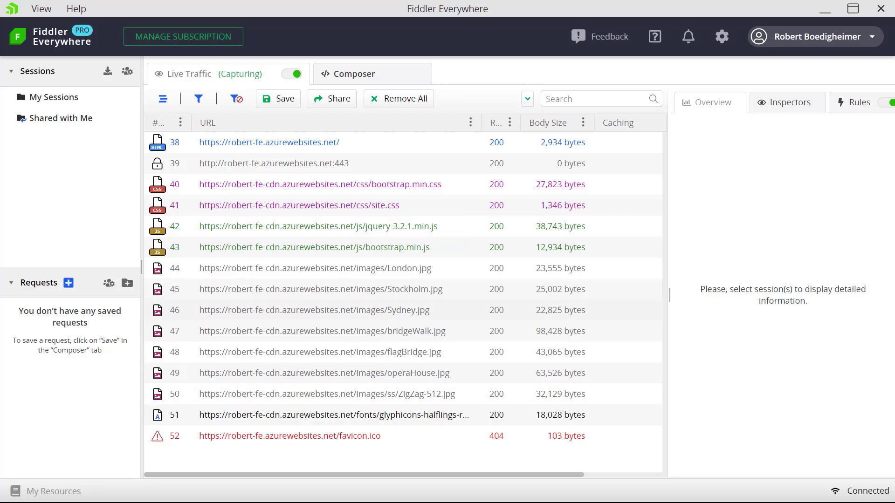
pyautogui.rightClick(314, 226)
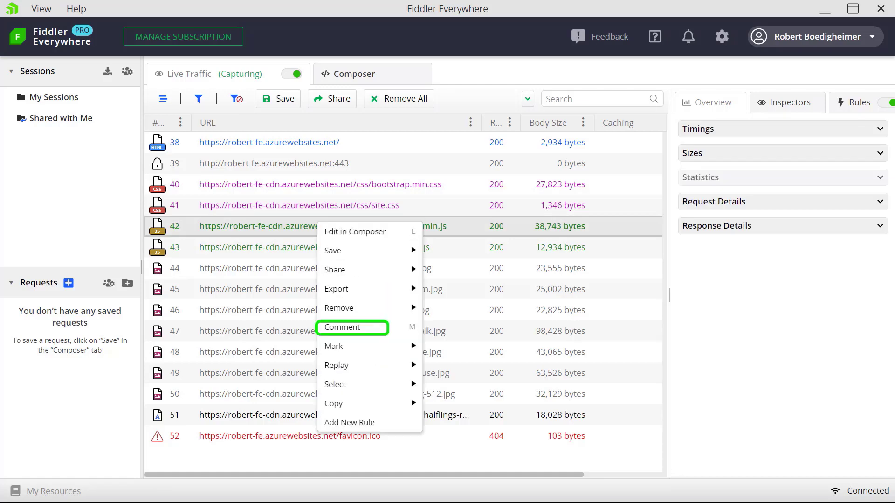
pyautogui.click(341, 327)
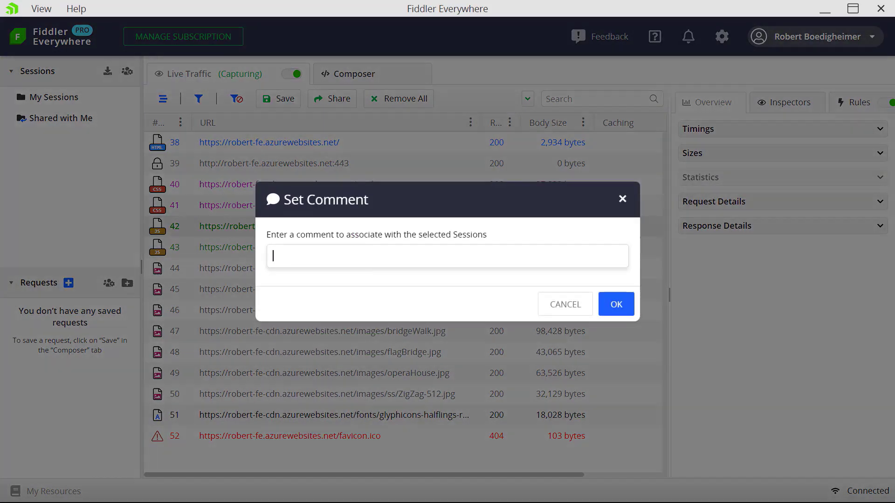
pyautogui.write('Please')
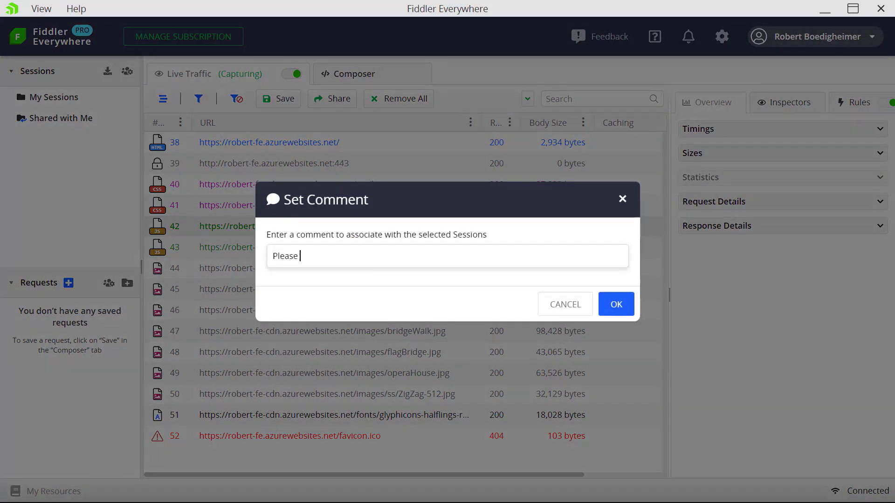
pyautogui.write('update this')
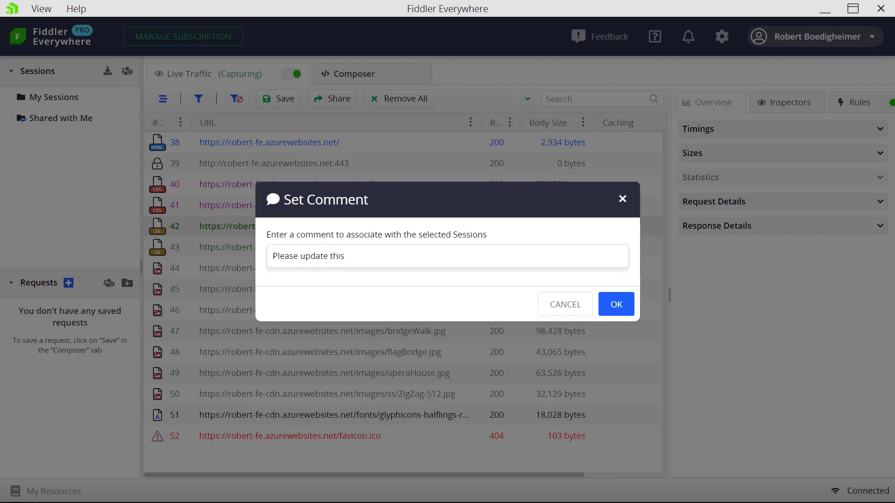
pyautogui.click(615, 303)
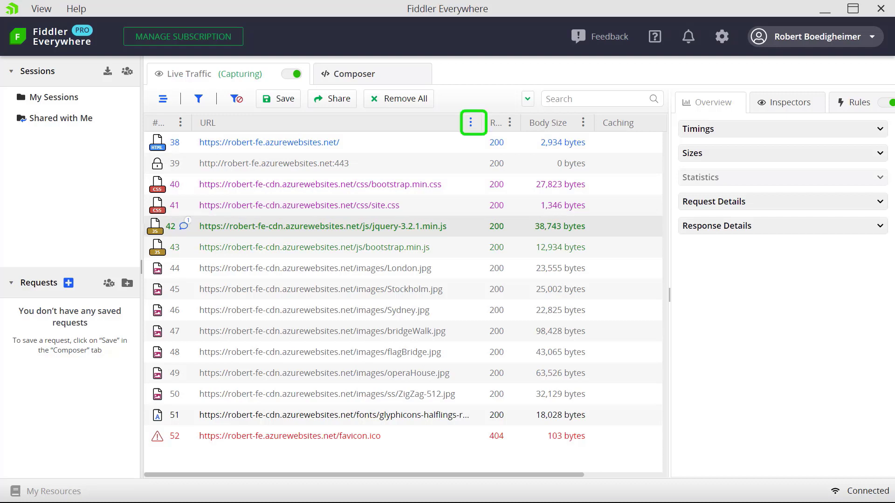
# Filter via the URL column menu so reloaded sessions 88–101 appear without the tunnel entry
pyautogui.click(473, 123)
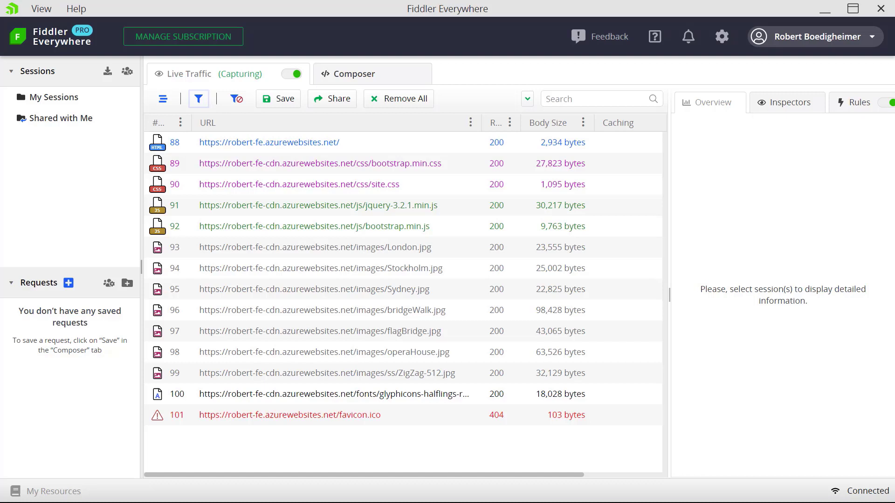
# Switch the Live Traffic toggle to Paused, keeping requests 88–101 listed
pyautogui.click(206, 74)
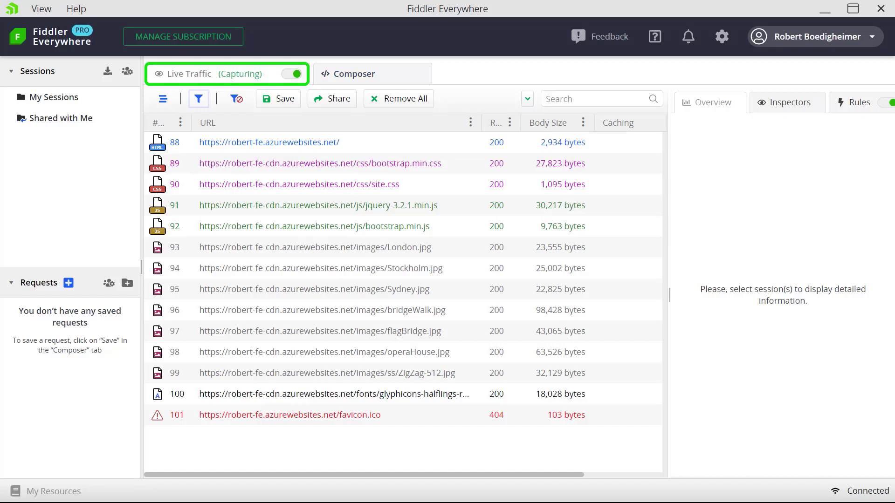
pyautogui.click(292, 74)
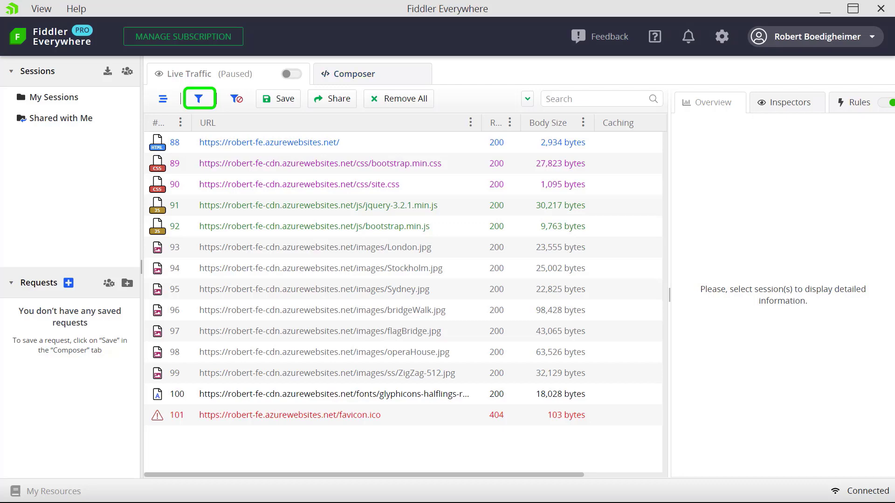
pyautogui.click(199, 98)
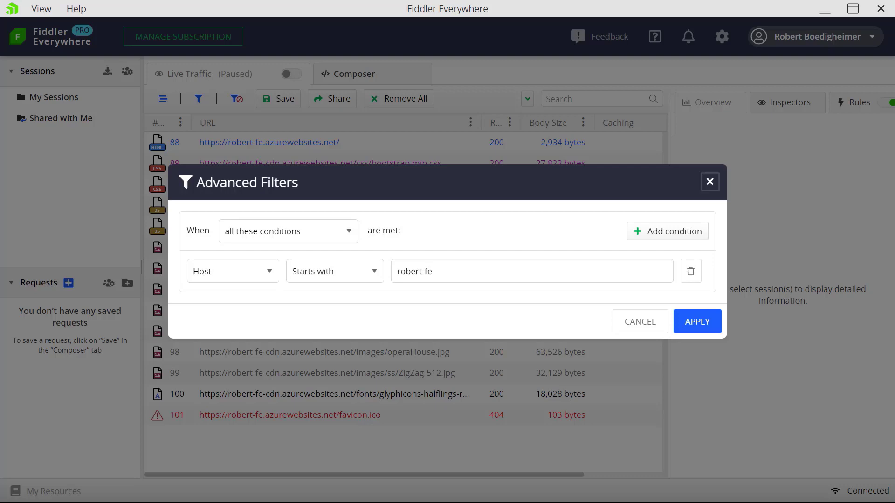
pyautogui.click(696, 321)
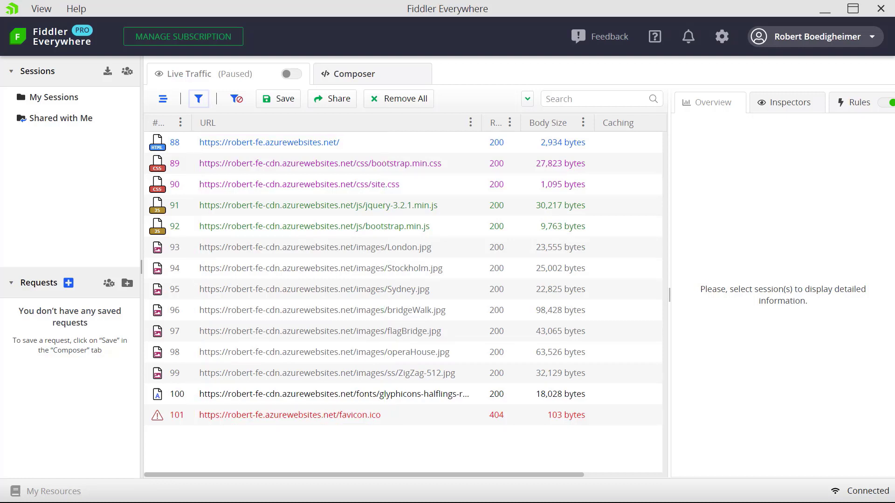
# Turn Live Traffic capture back on and reload the site to record sessions 149–163
pyautogui.click(291, 74)
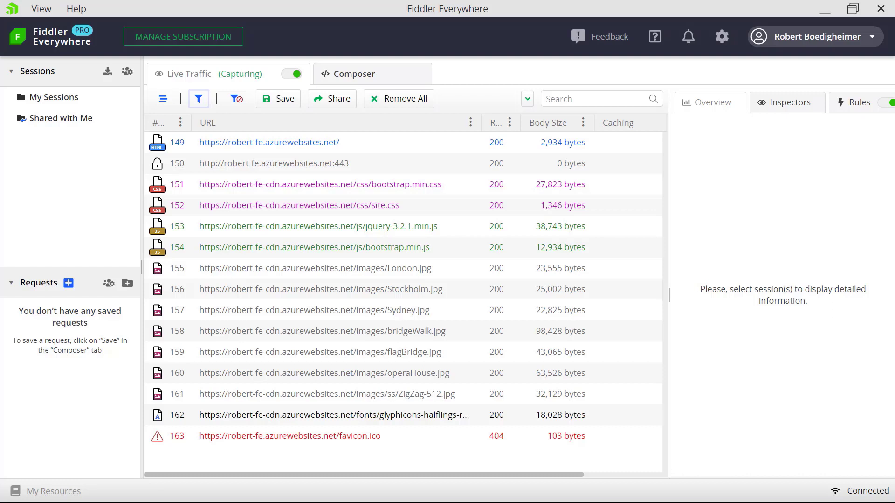
pyautogui.click(198, 99)
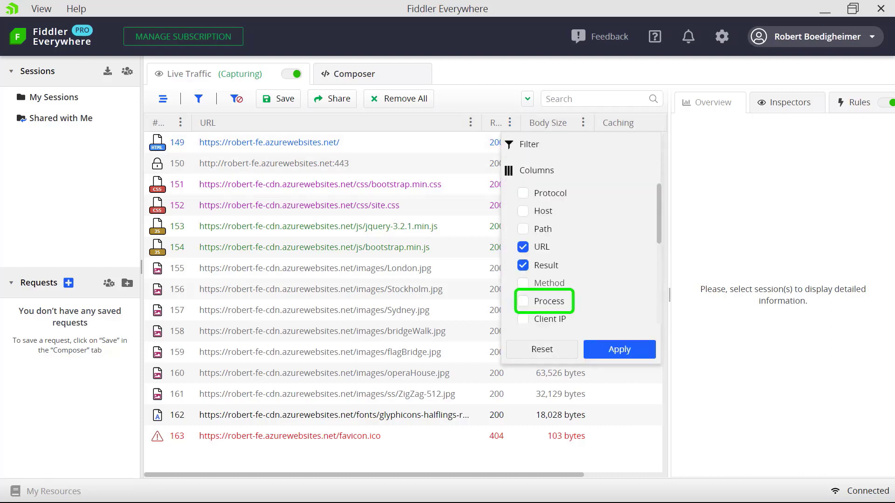
# Tick Process in the column chooser and apply, showing msedge:7176 per request
pyautogui.click(522, 301)
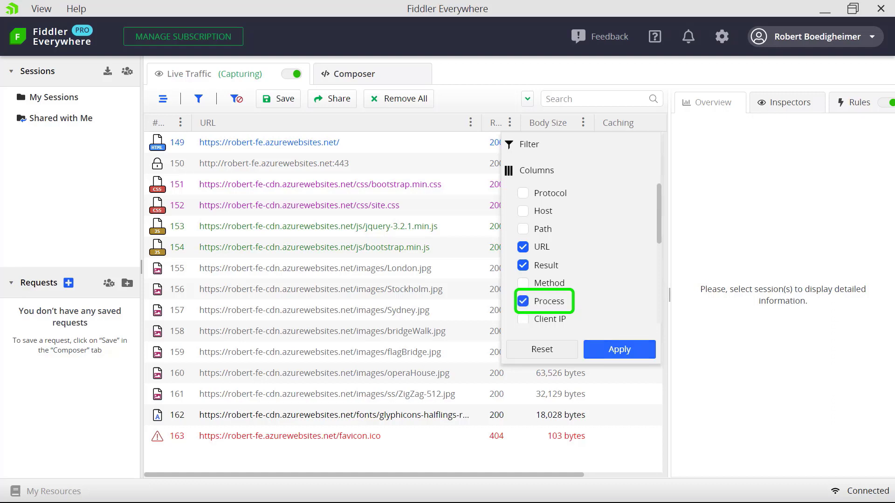
pyautogui.click(619, 349)
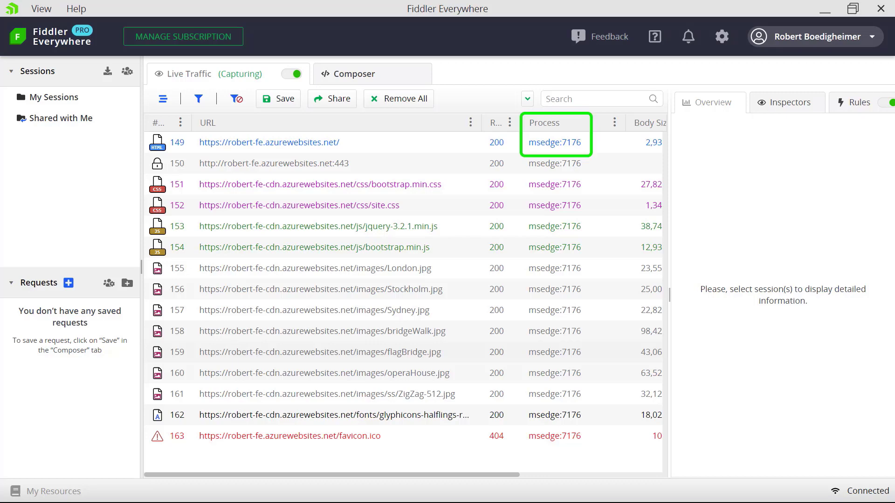
# Add an advanced filter condition Process Contains 7176 alongside the robert-fe host condition
pyautogui.click(198, 99)
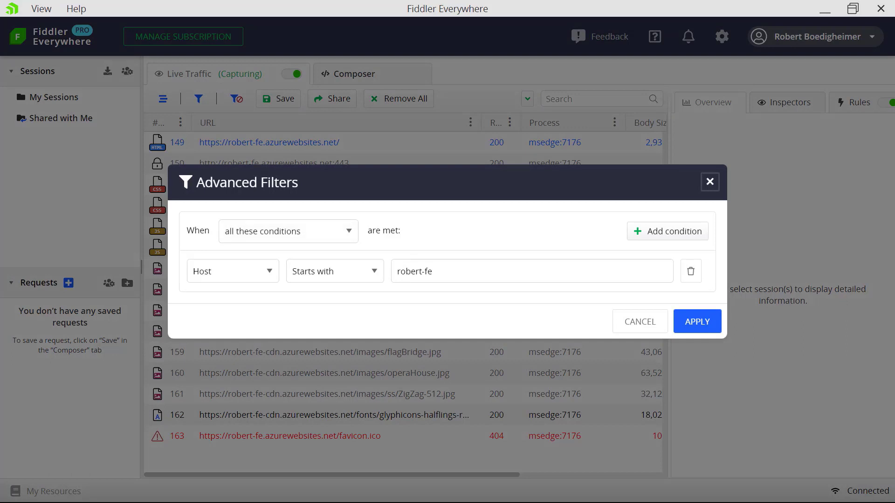
pyautogui.click(666, 231)
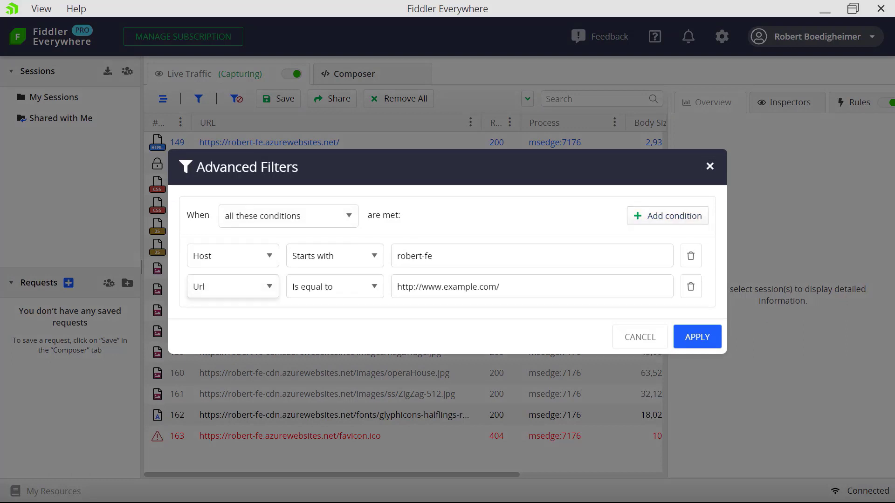
pyautogui.click(231, 287)
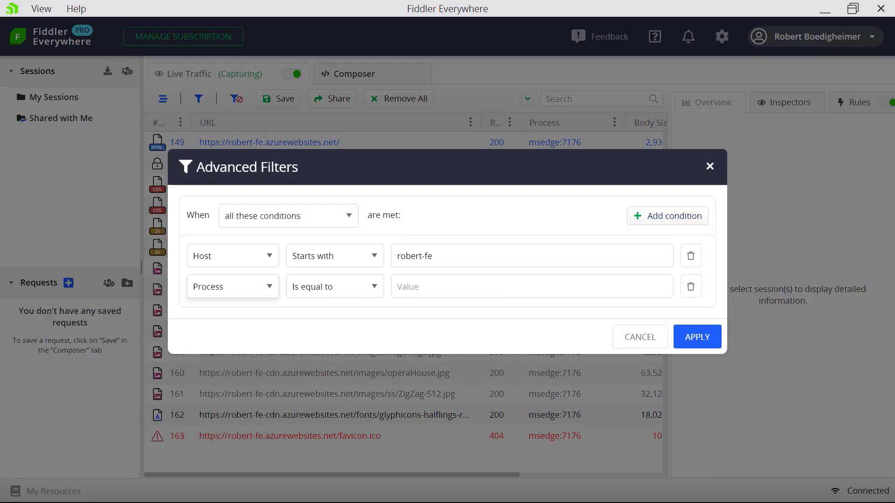
pyautogui.click(334, 287)
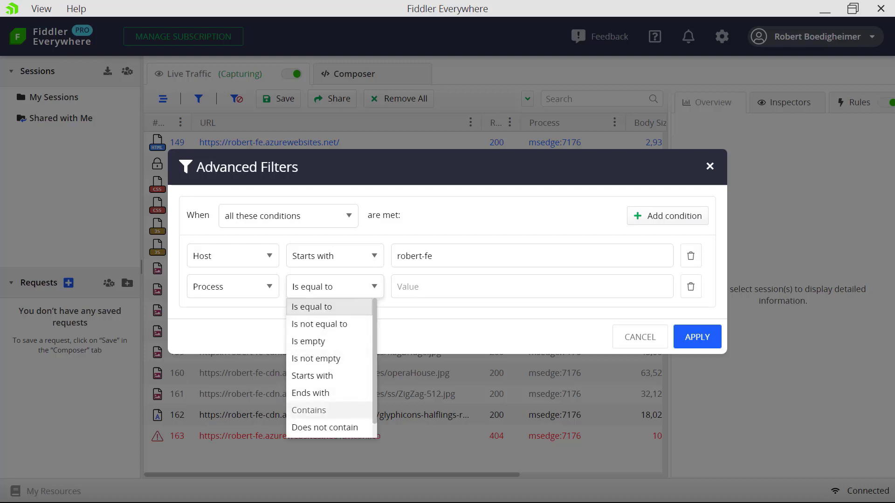
pyautogui.click(308, 409)
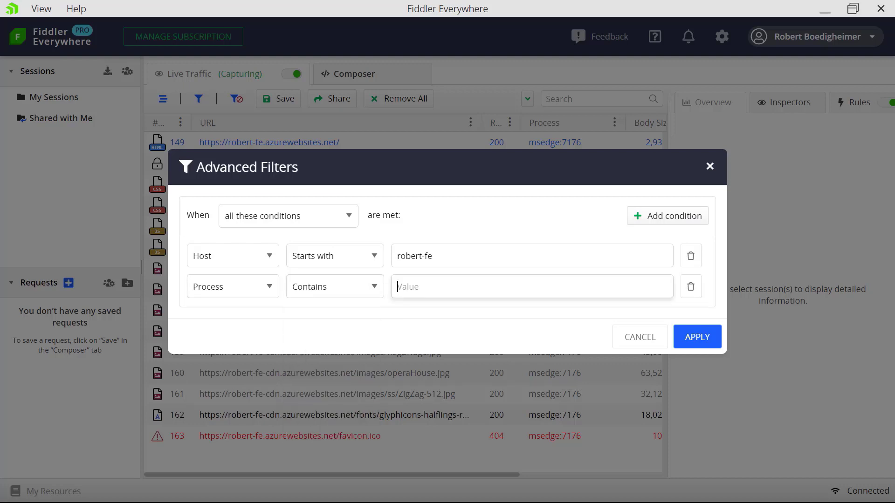
pyautogui.write('7176')
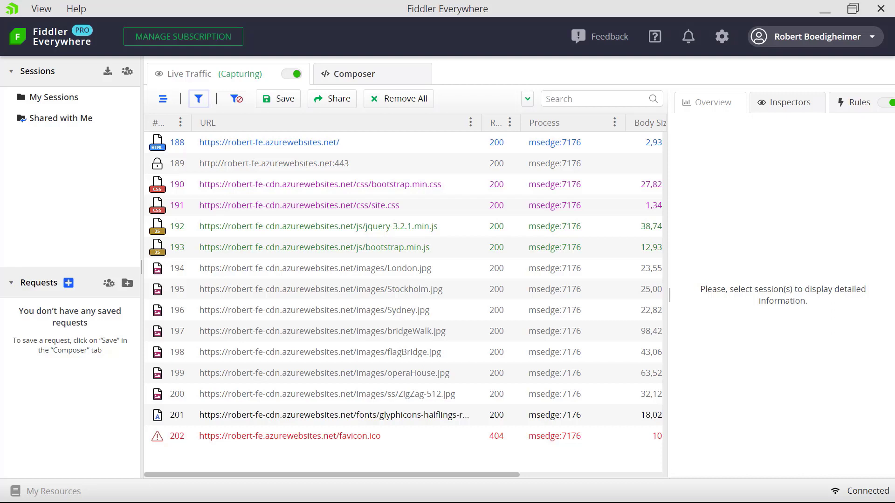
# Open the Rules tab beside requests 489–502 to view the six traffic rules
pyautogui.click(857, 102)
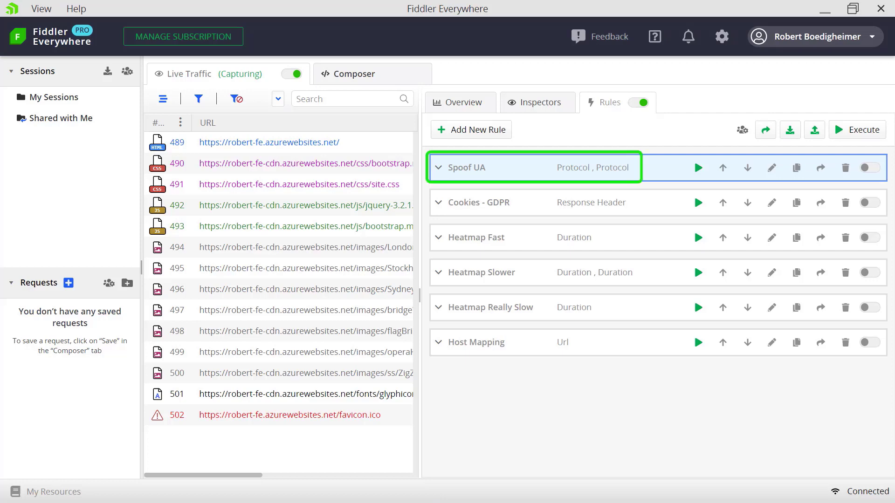
pyautogui.click(771, 168)
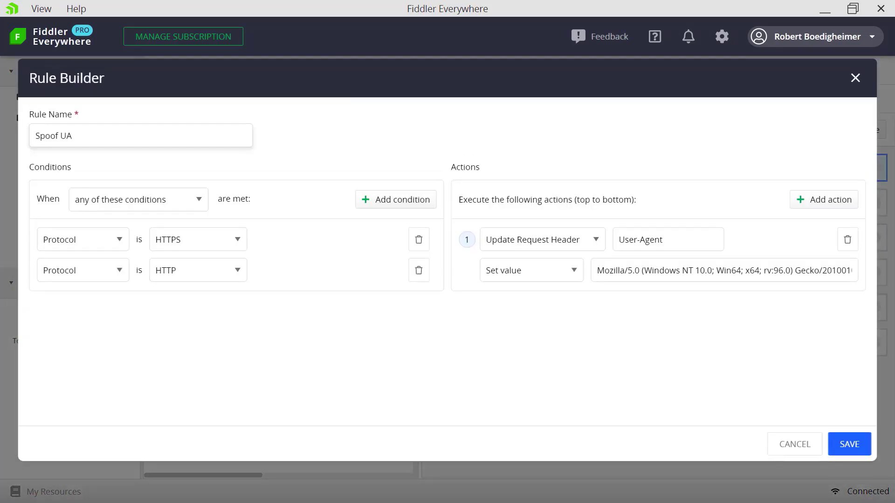
pyautogui.click(140, 135)
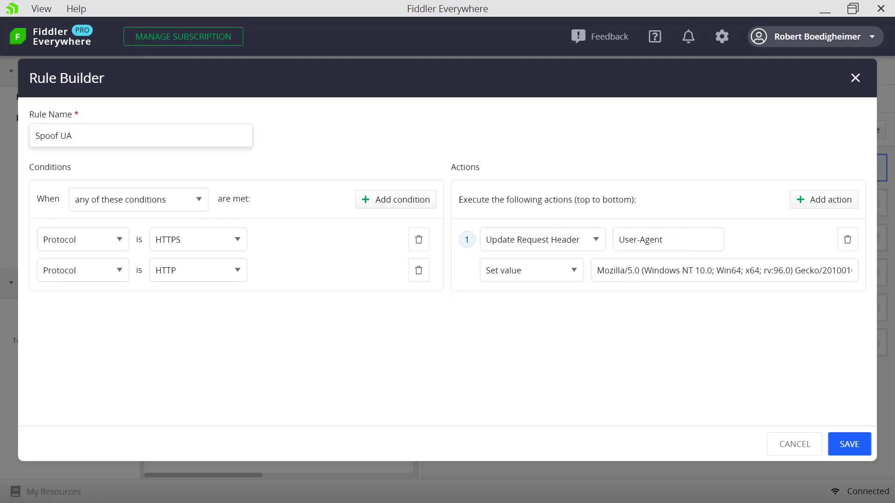
pyautogui.click(725, 270)
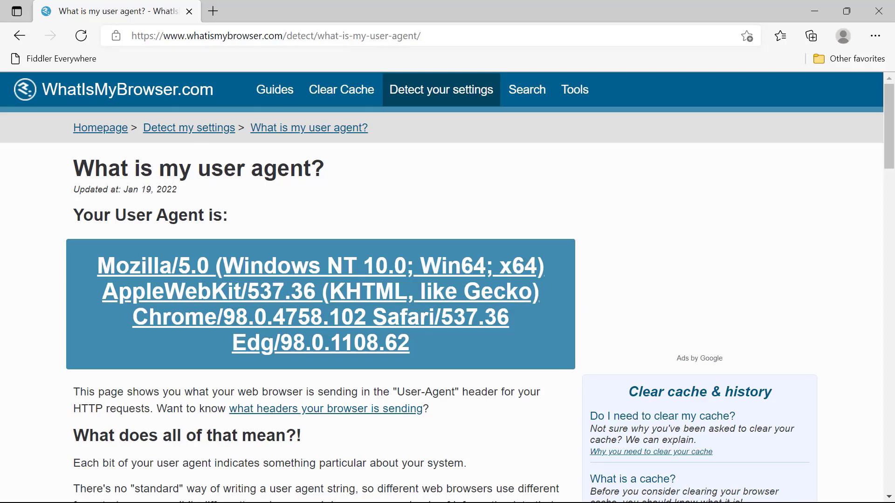
# Return to Fiddler and enable the Spoof UA rule so Edge reports as Firefox 96
pyautogui.click(319, 343)
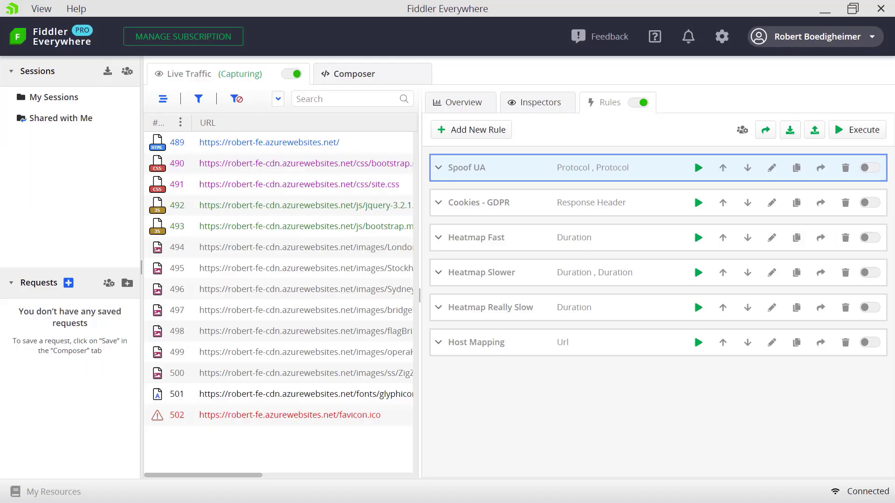
pyautogui.click(869, 167)
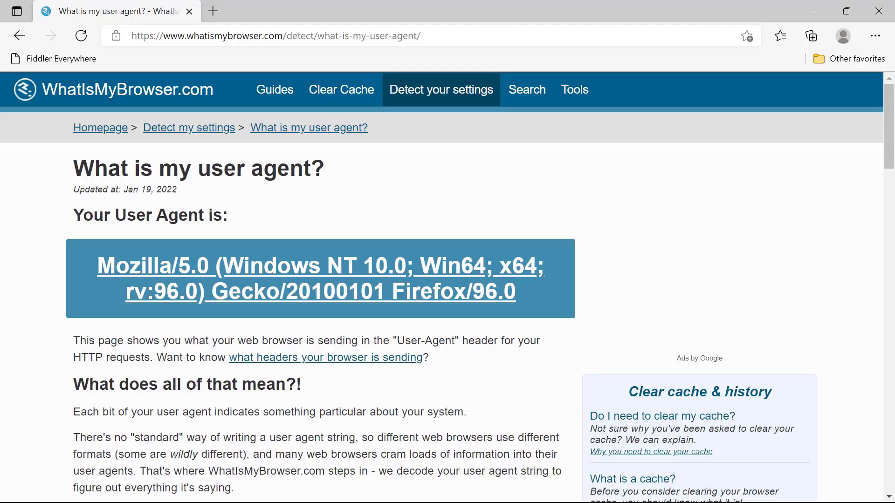
pyautogui.doubleClick(455, 292)
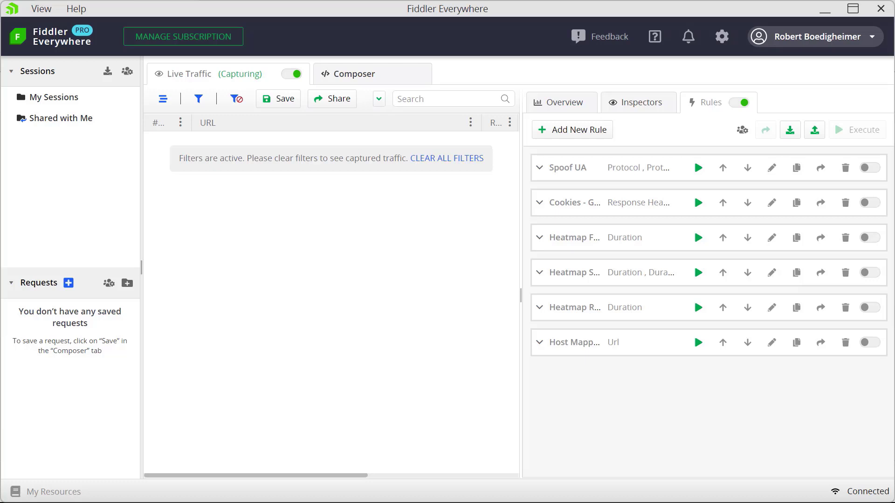
# Clear all active traffic filters from the empty Live Traffic list
pyautogui.click(771, 202)
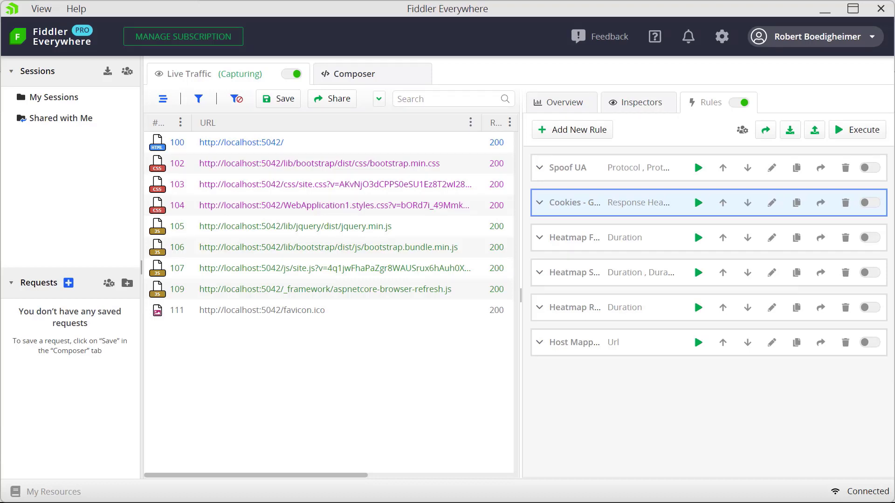
# Turn on the Cookies - GDPR rule
pyautogui.click(869, 203)
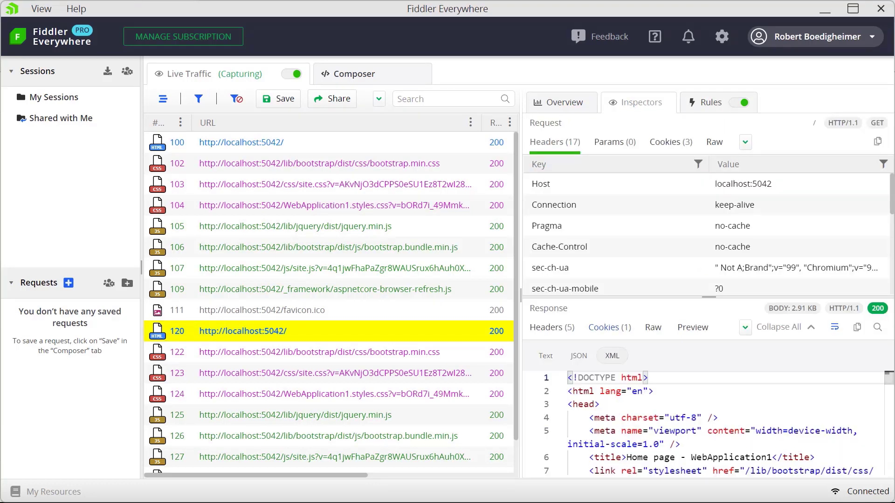
# Select yellow-marked session 120 and view its raw response
pyautogui.click(652, 327)
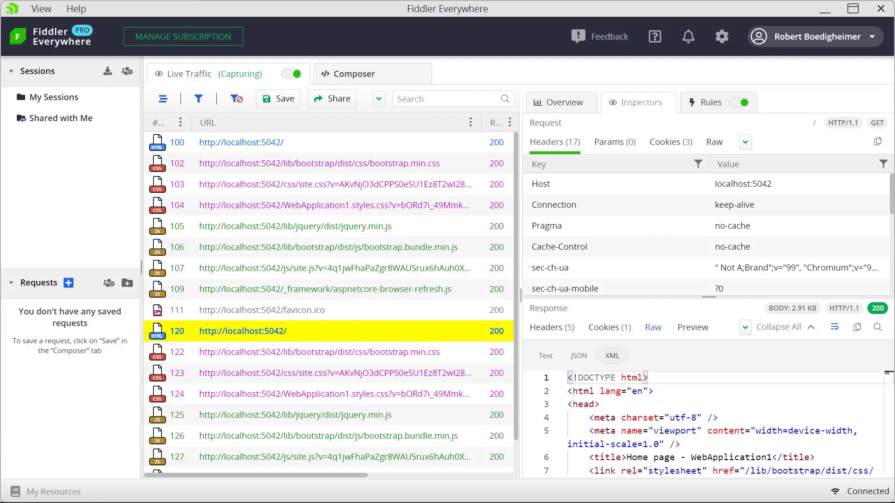
pyautogui.click(653, 327)
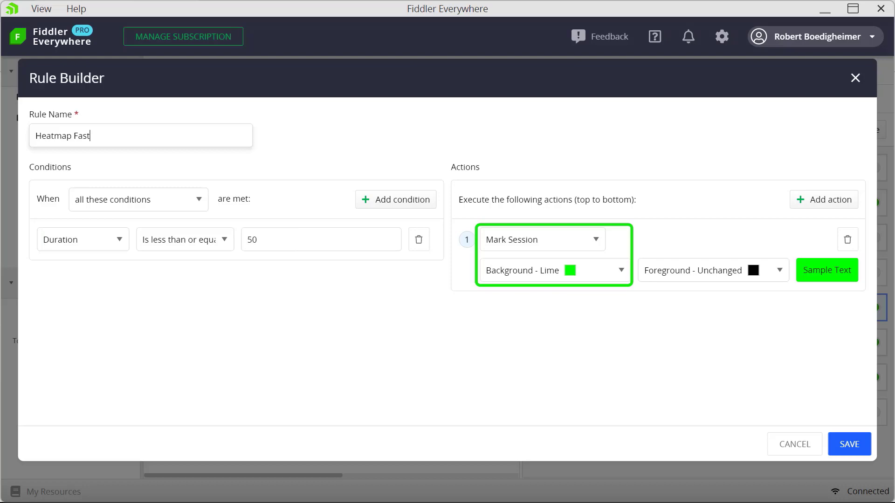
# Save Heatmap Slower (300–500 ms, yellow) and Heatmap Really Slow (>500 ms, red) rules
pyautogui.click(848, 444)
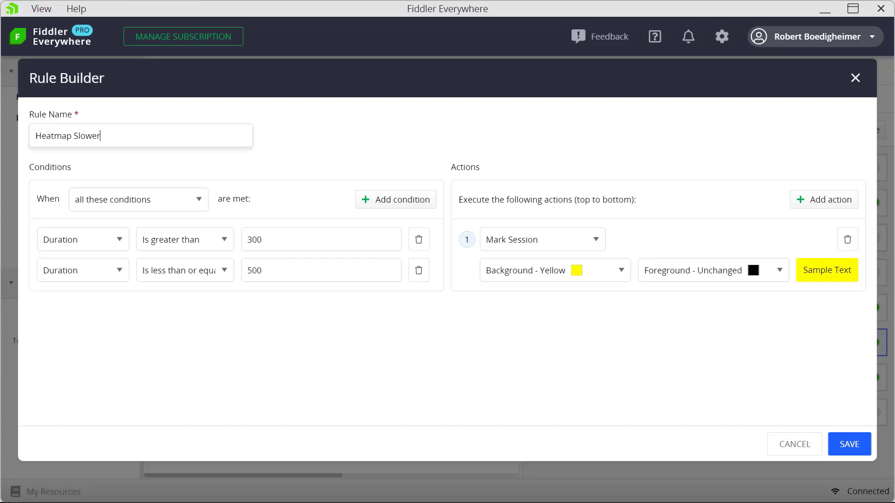
pyautogui.click(849, 444)
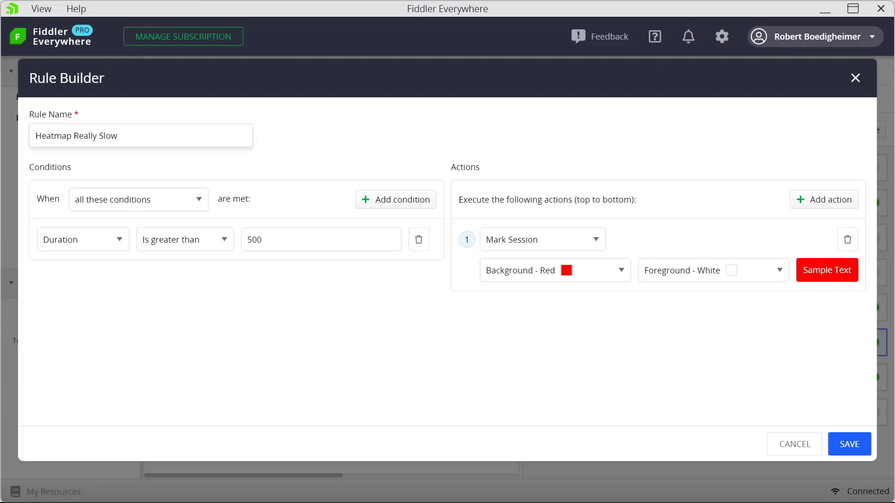
pyautogui.click(848, 444)
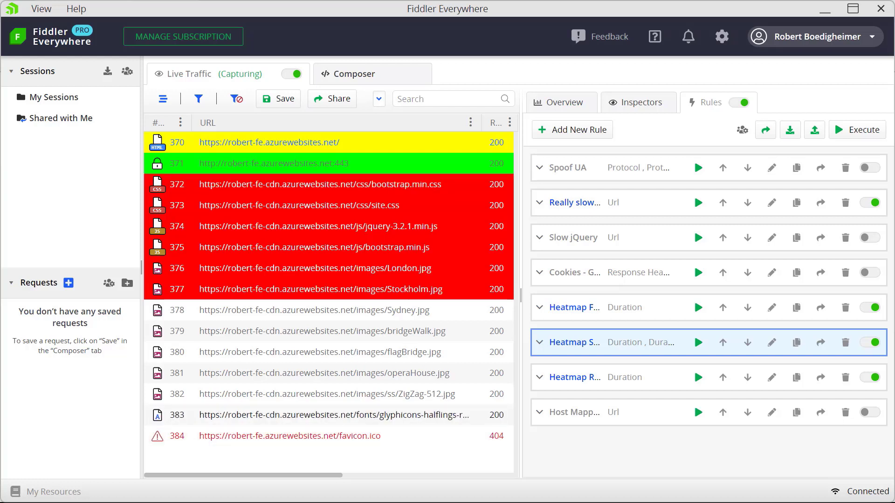
# Scroll the Live Traffic grid right to reveal the Duration column
pyautogui.hscroll(3)
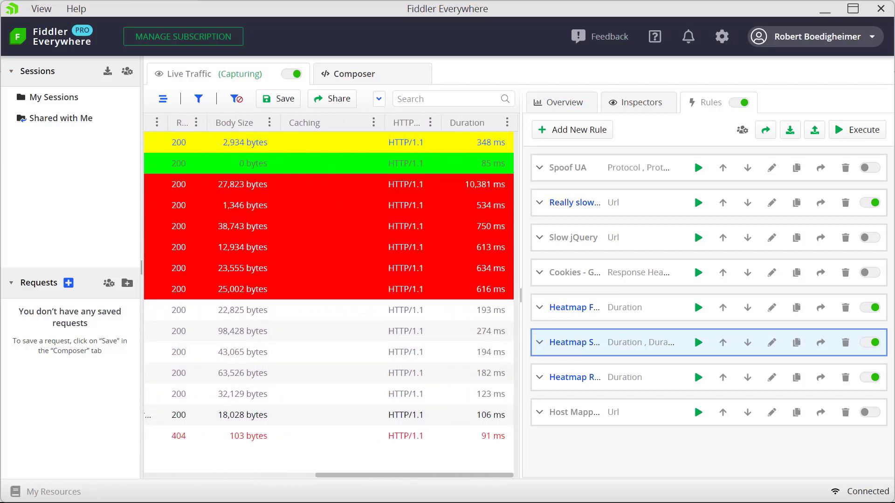
pyautogui.click(467, 122)
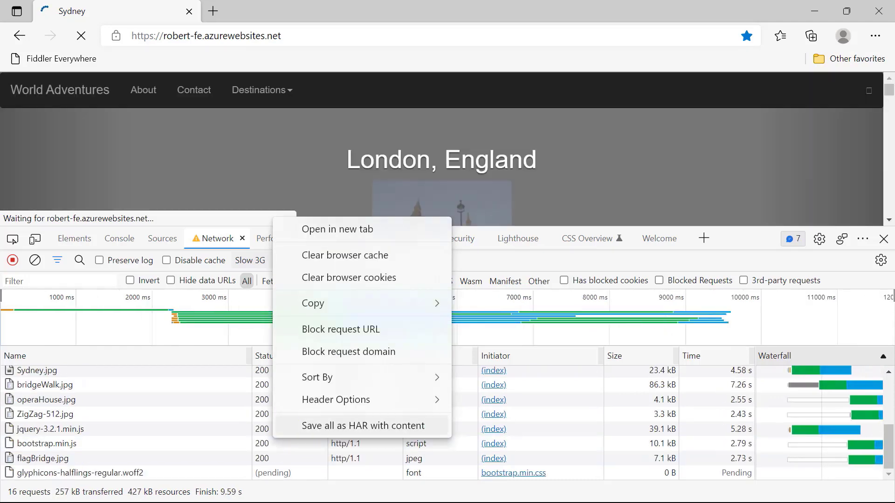
# Save all network requests as a HAR file with content, then reload the page
pyautogui.click(363, 425)
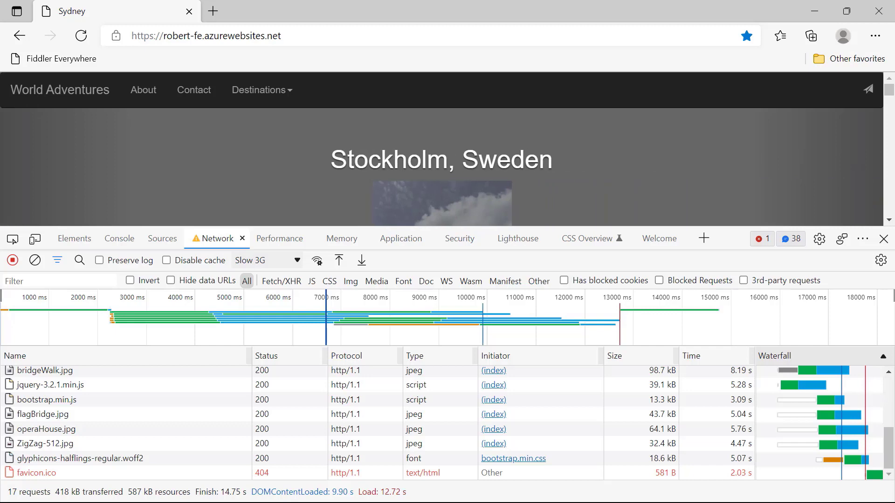
pyautogui.click(53, 59)
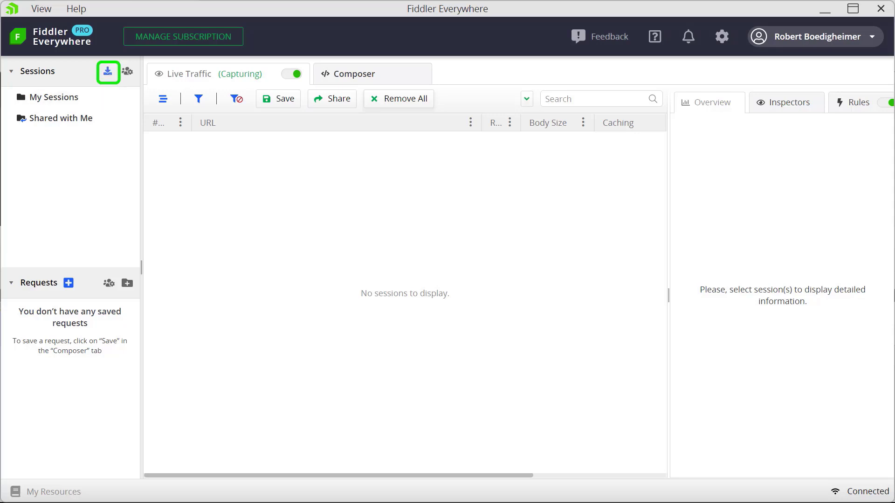
# Import robert-fe.azurewebsites.net.har from the Downloads folder into Sessions
pyautogui.click(107, 72)
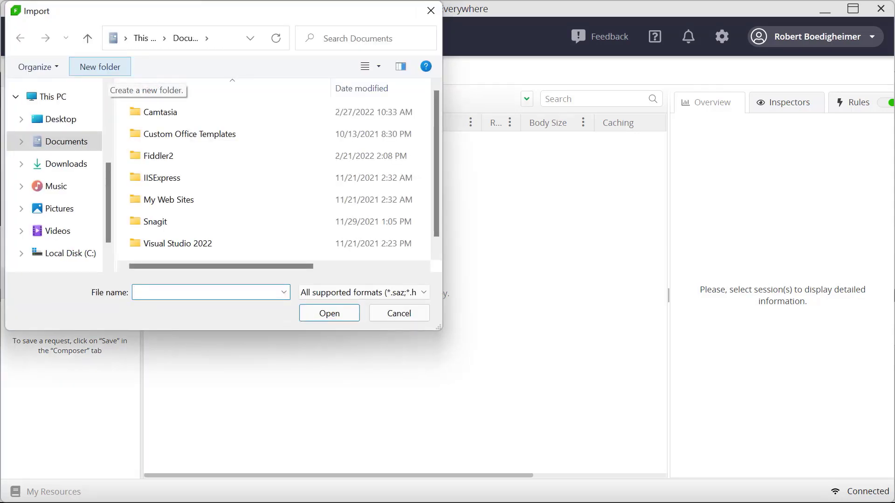
pyautogui.click(66, 163)
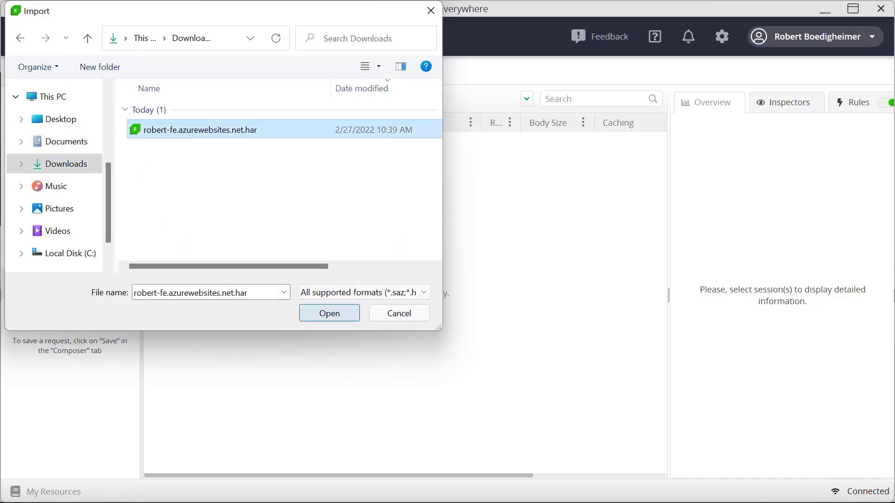
pyautogui.click(328, 312)
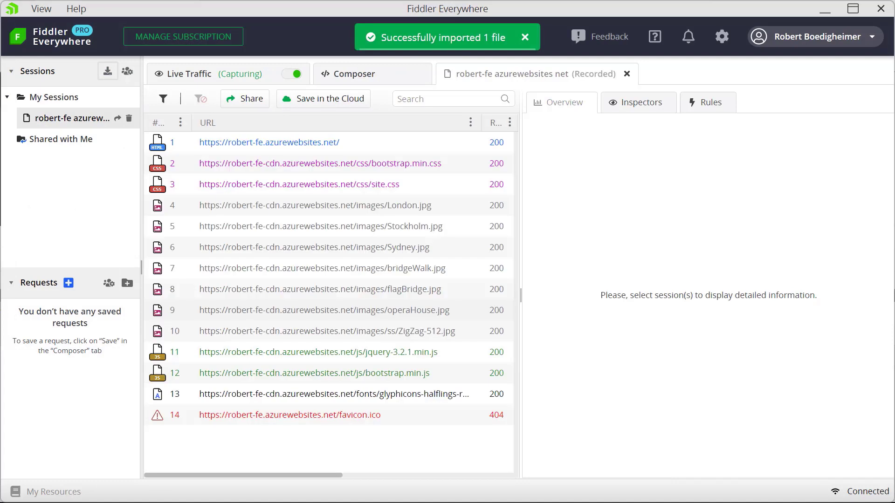
pyautogui.click(268, 142)
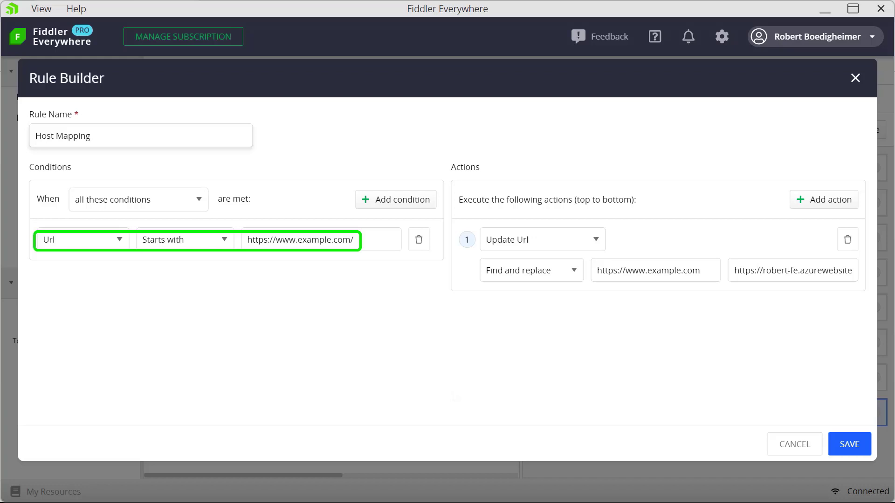
pyautogui.click(140, 135)
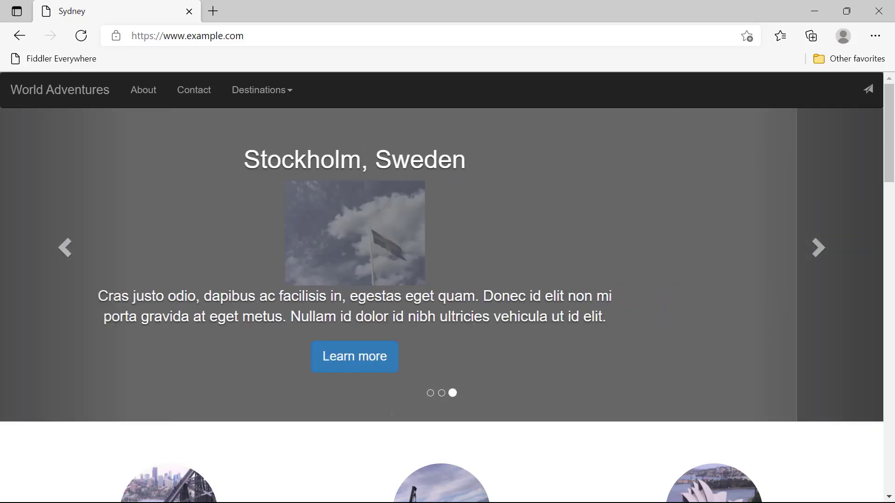
pyautogui.click(816, 248)
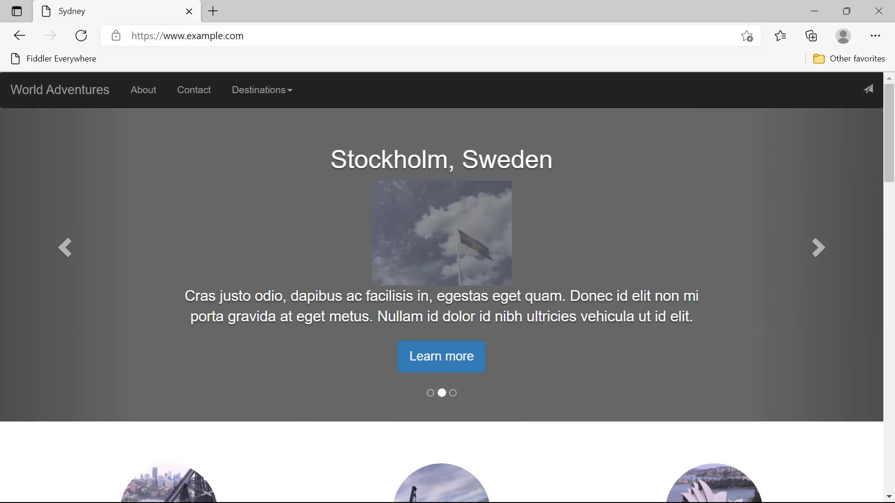
pyautogui.click(818, 247)
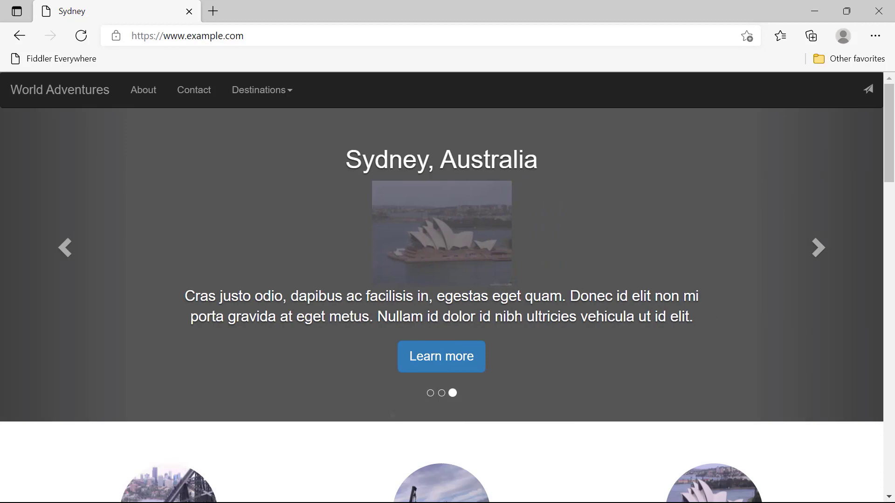
pyautogui.click(817, 247)
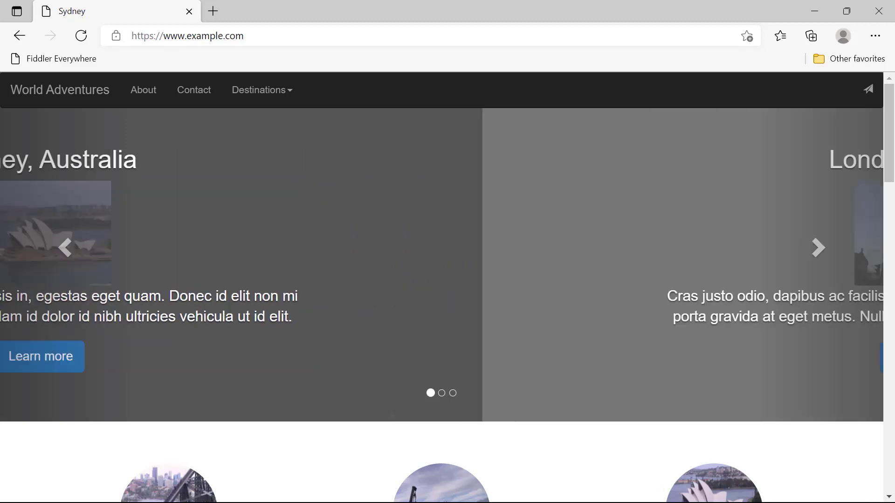
pyautogui.click(817, 248)
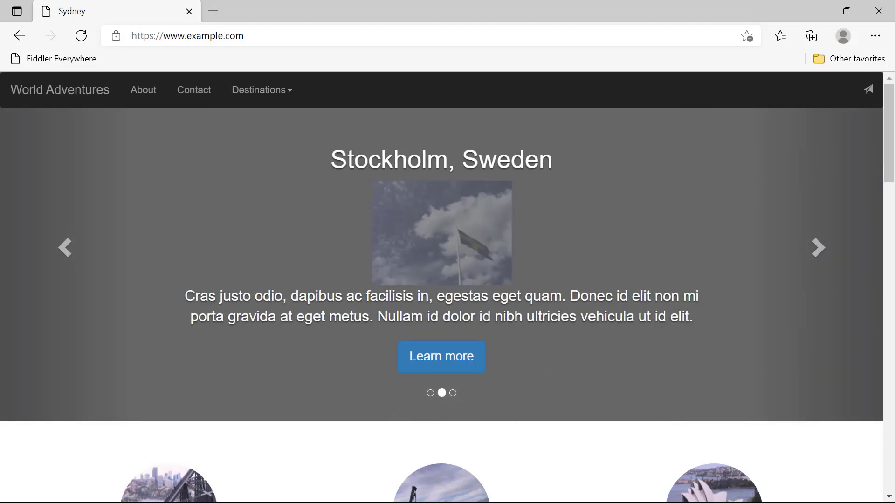
pyautogui.click(817, 247)
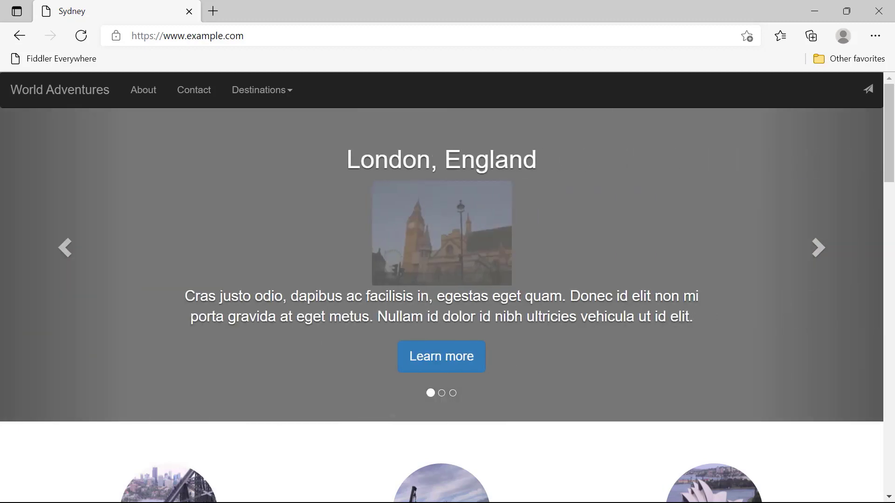
pyautogui.click(817, 247)
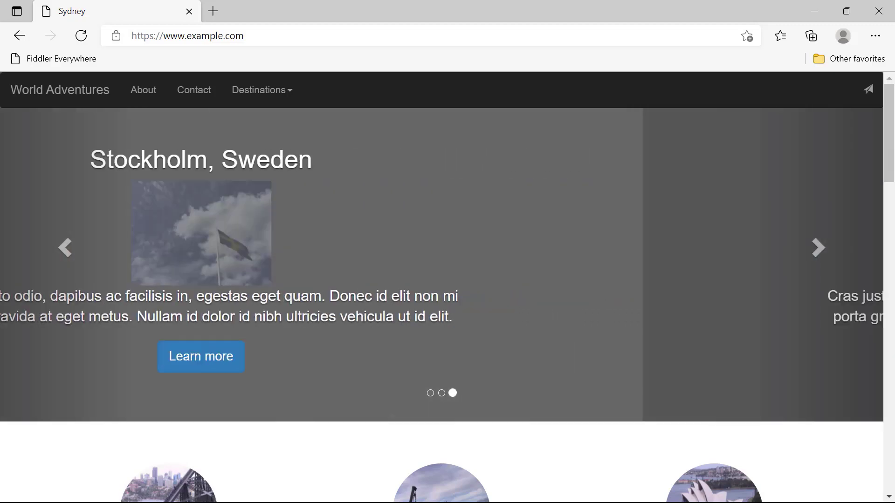
pyautogui.click(61, 59)
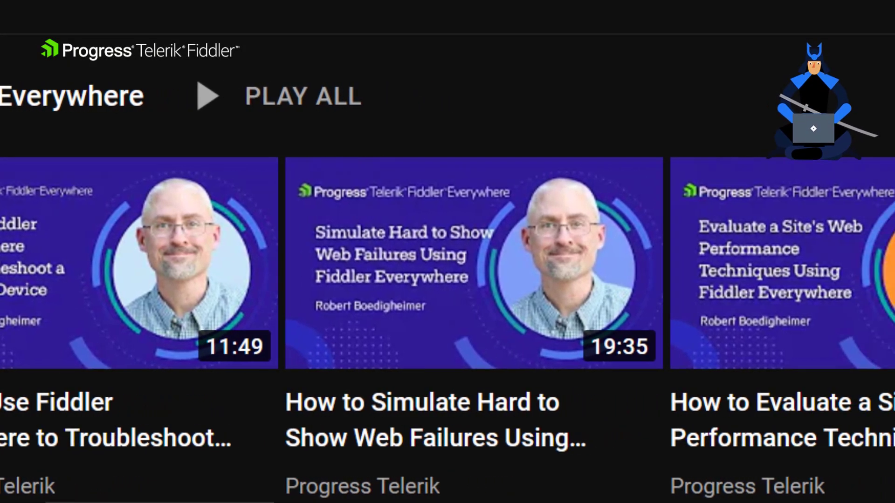
pyautogui.hscroll(3)
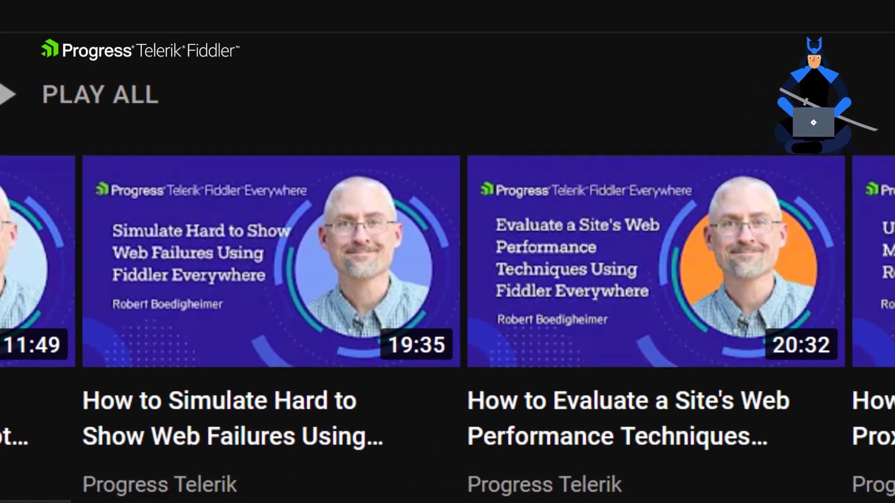